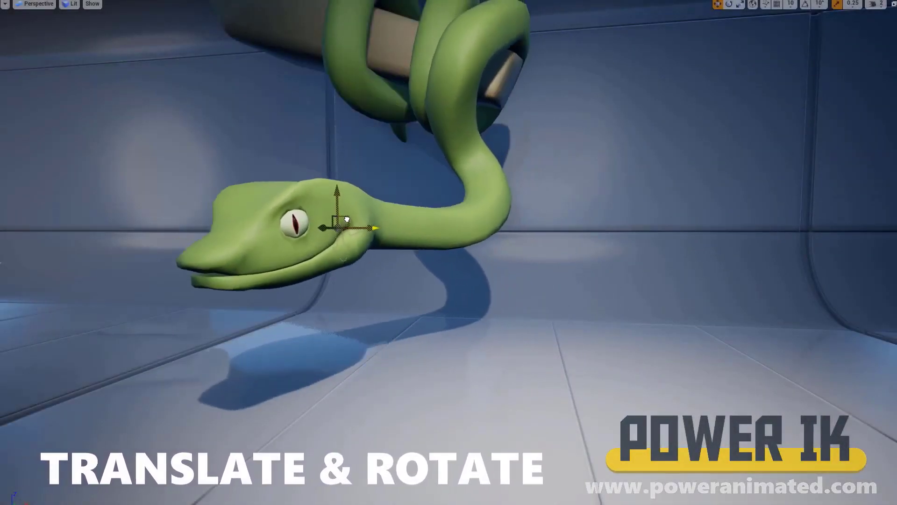
Move the green snake's head in the viewport so its Power IK body follows along
drag(348, 228, 355, 255)
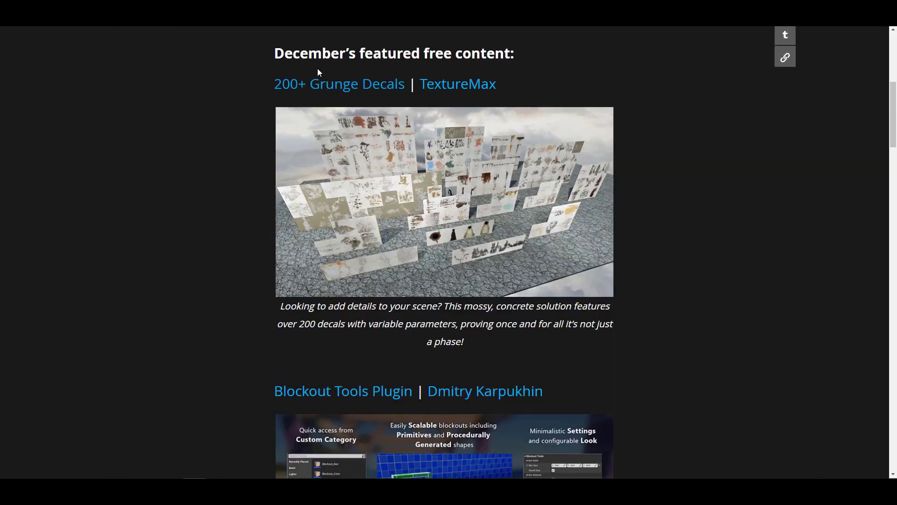
Open the 200+ Grunge Decals product page and review its technical details and tags
click(338, 83)
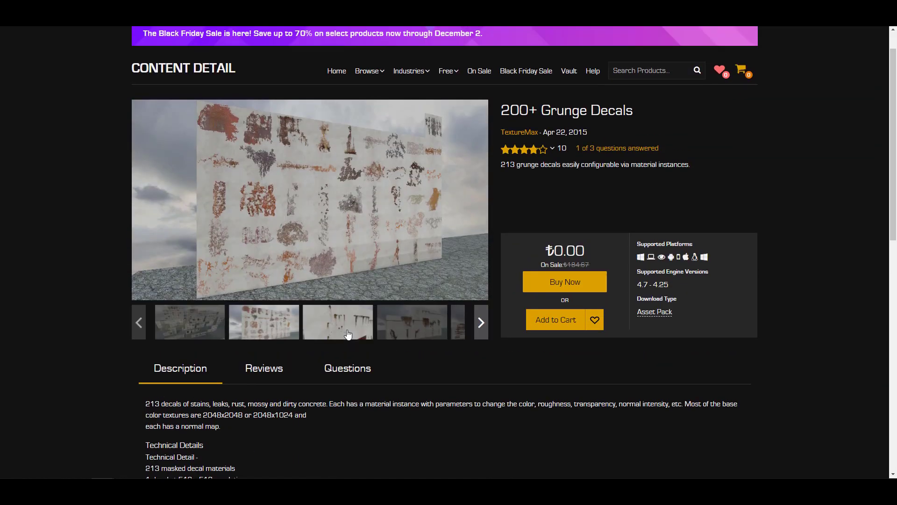
scroll(down, 3)
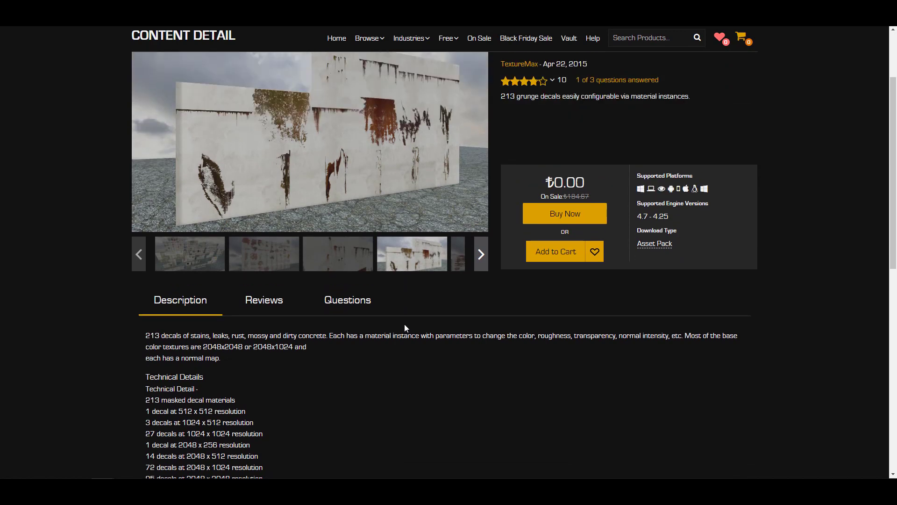
scroll(down, 3)
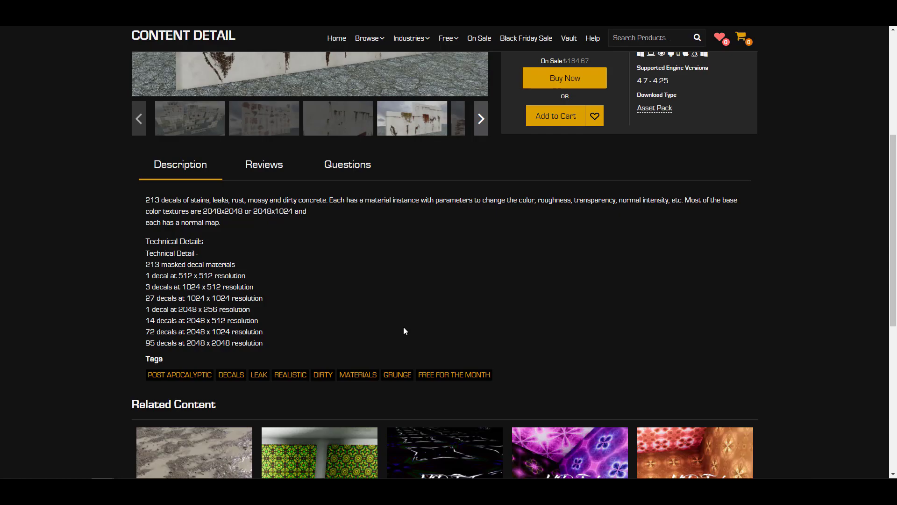
scroll(up, 3)
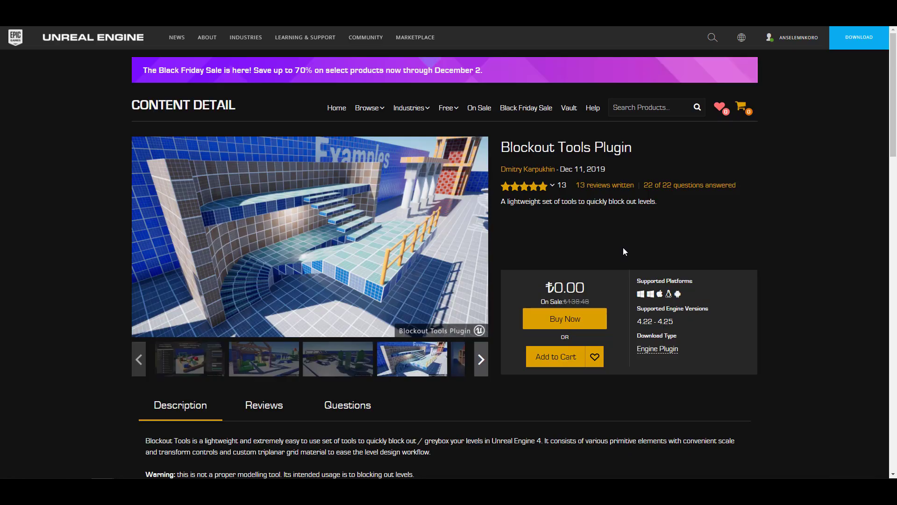
Review the Blockout Tools Plugin page, then go to the Modular Swimming Pool Megapack page
scroll(down, 3)
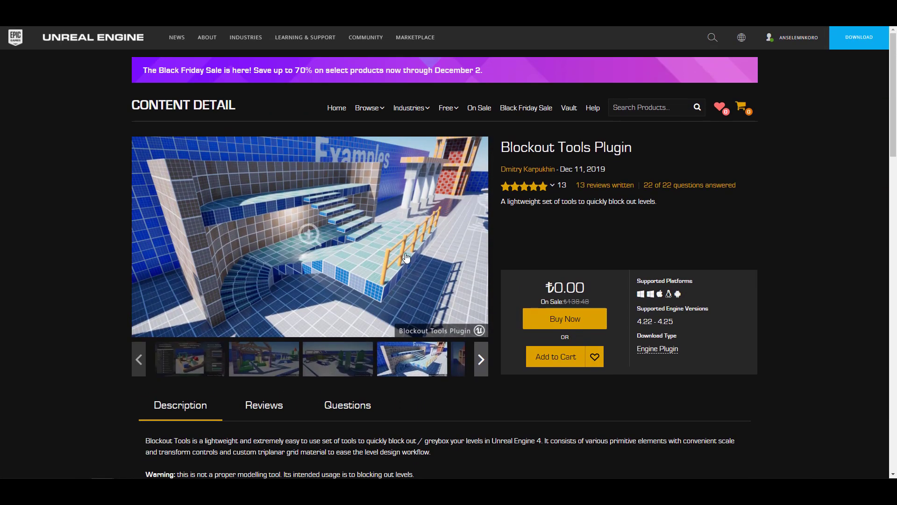
mouse_move(474, 273)
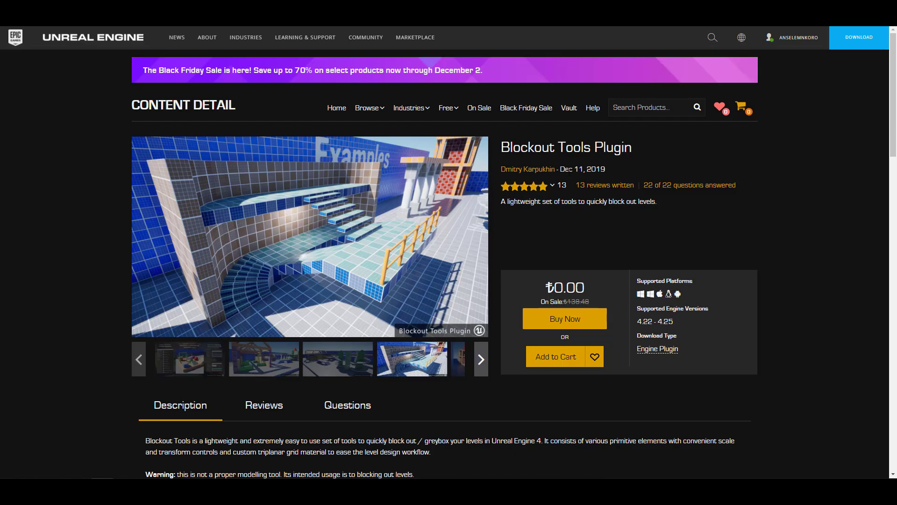
click(415, 37)
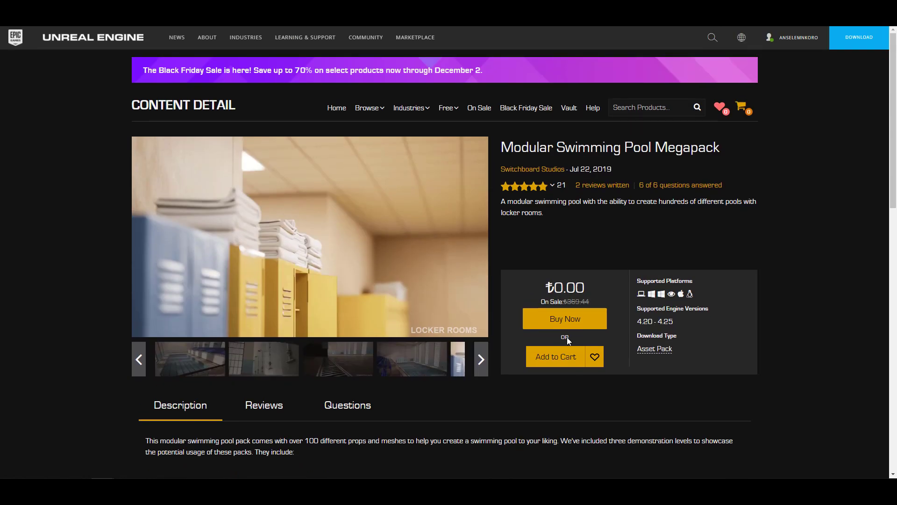
Cycle the gallery through the indoor pool, starting blocks and Demonstration 02 blue spectator seats images
click(481, 359)
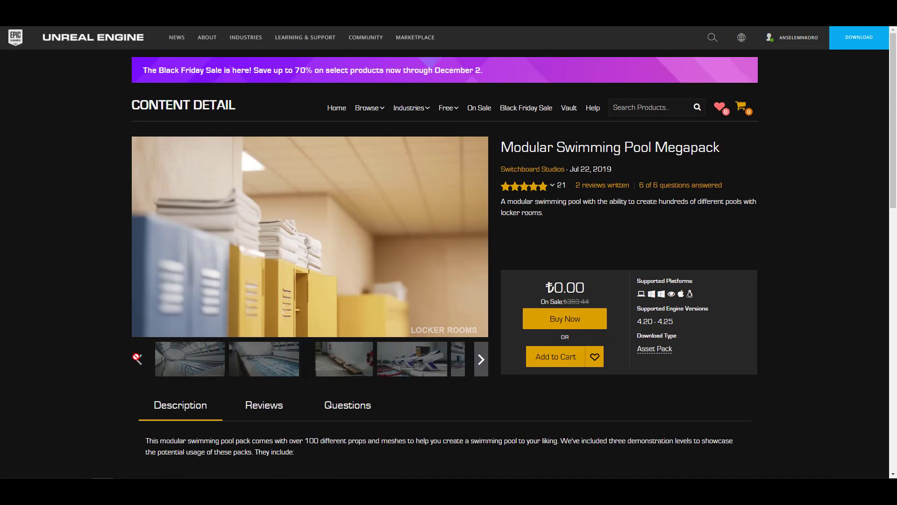
click(190, 359)
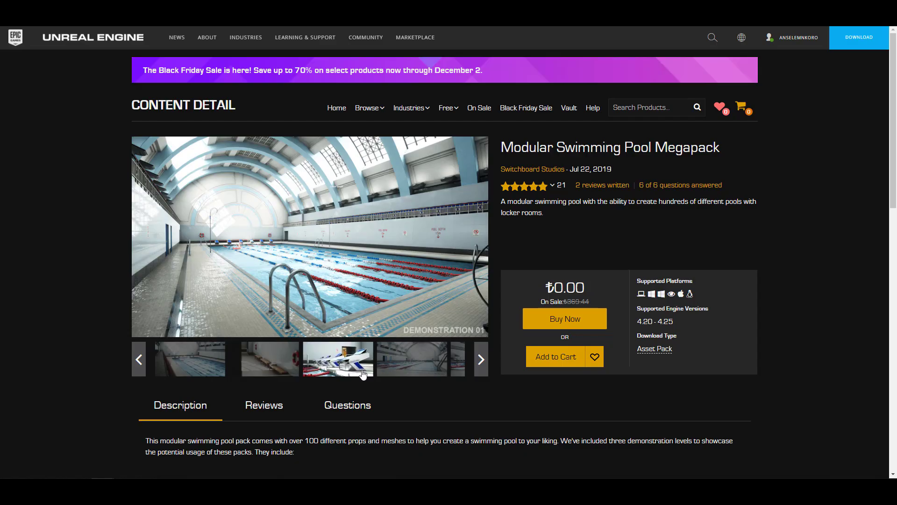
scroll(down, 3)
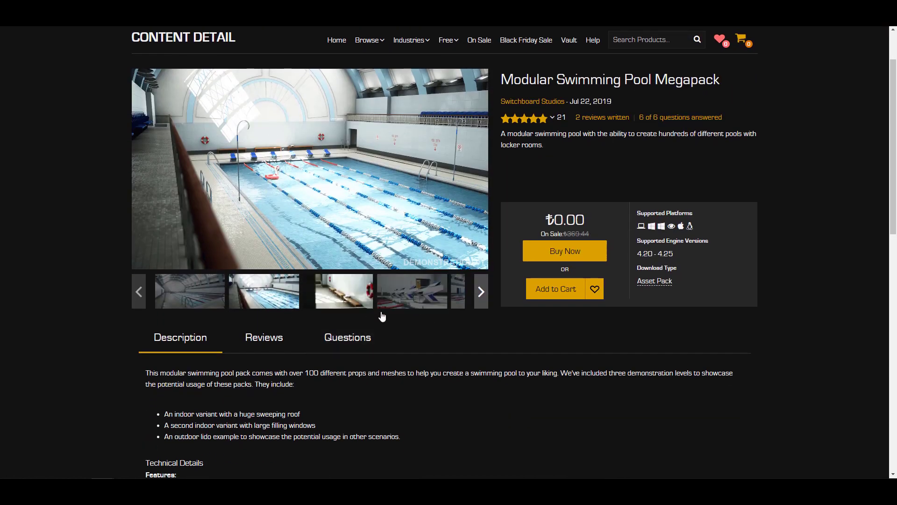
click(479, 292)
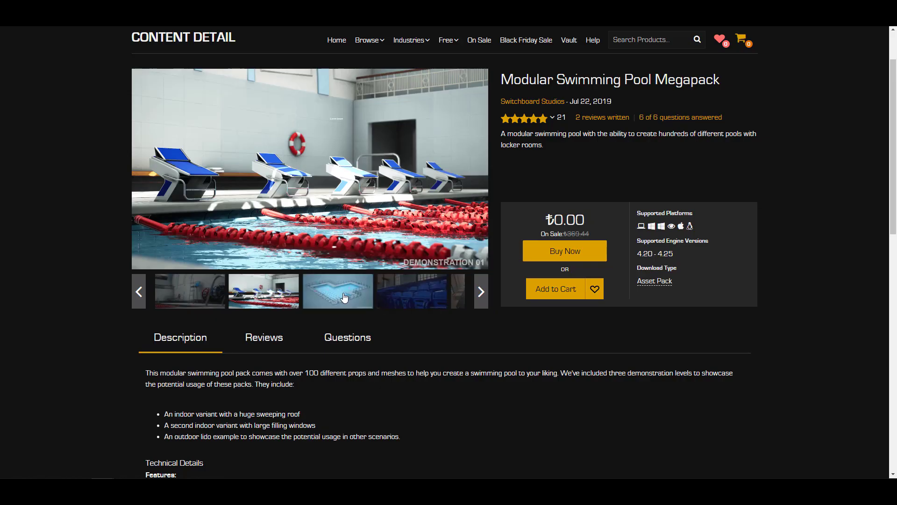
click(338, 291)
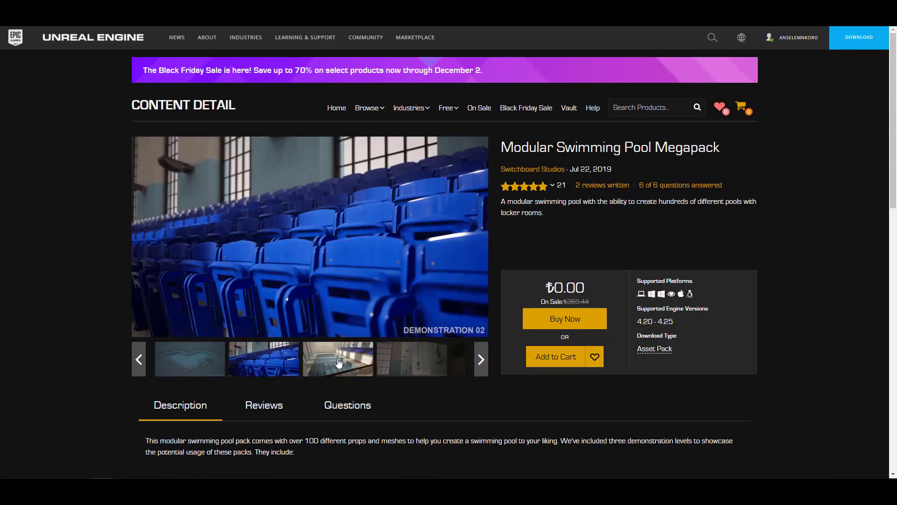
View the locker room coat hooks, shower stalls and benches images, then read the technical details
scroll(down, 3)
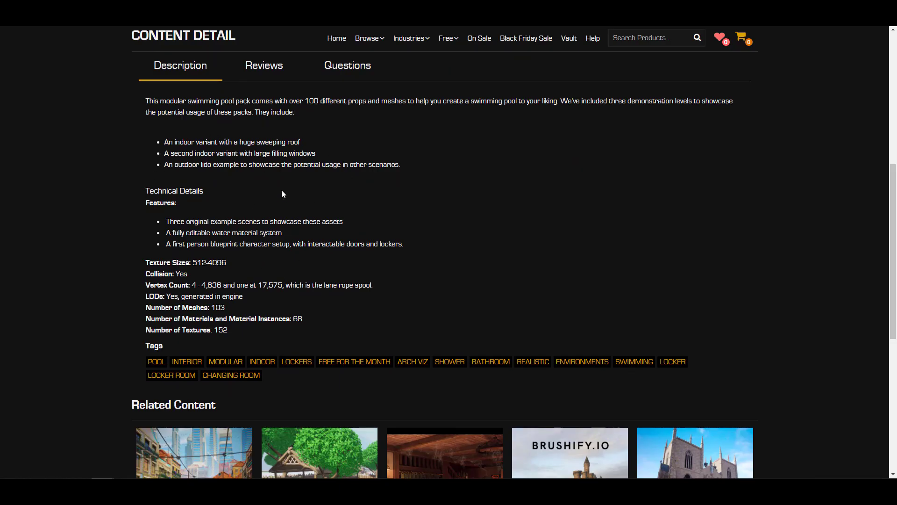
mouse_move(320, 258)
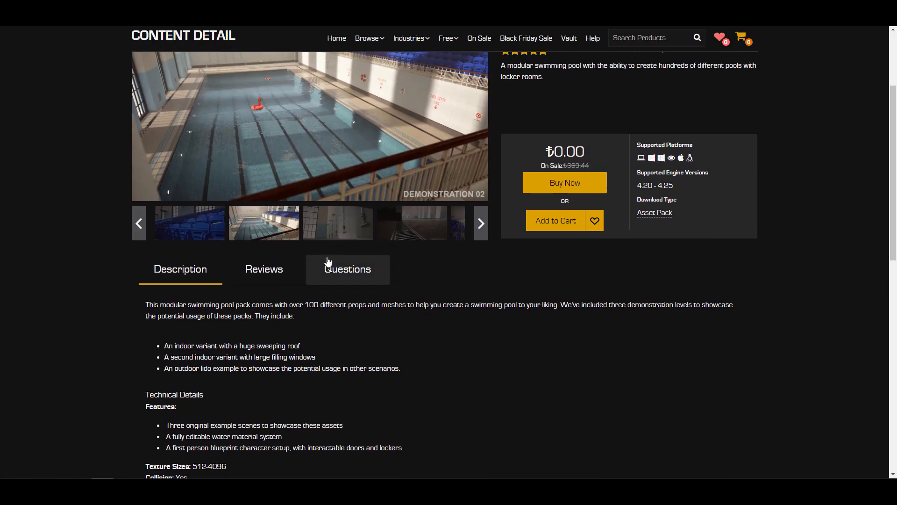
scroll(down, 3)
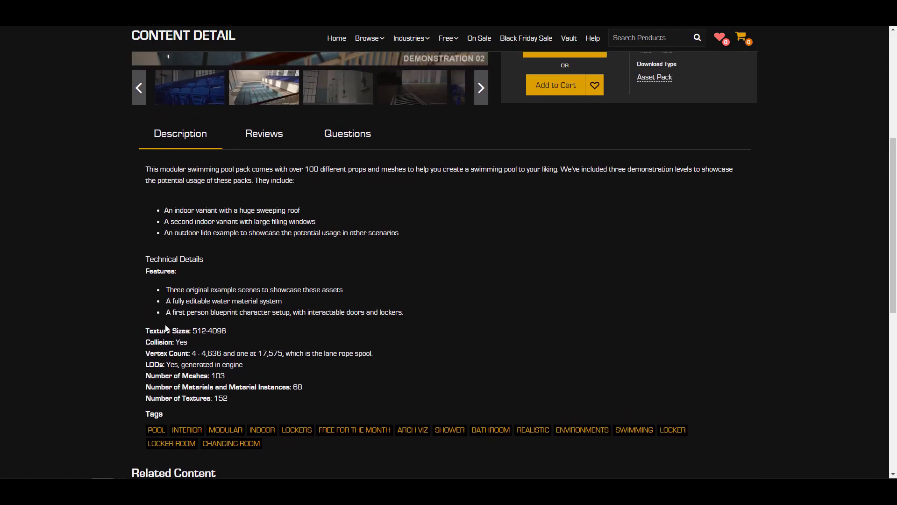
mouse_move(284, 340)
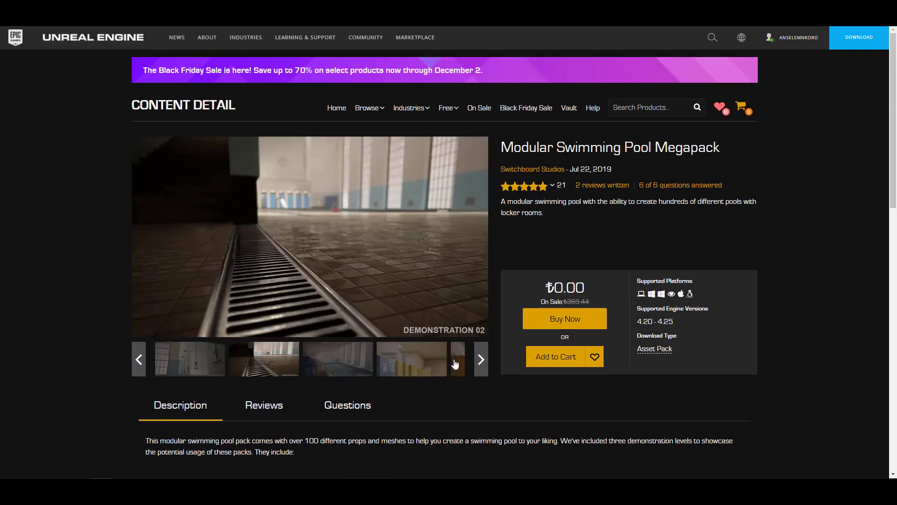
click(480, 359)
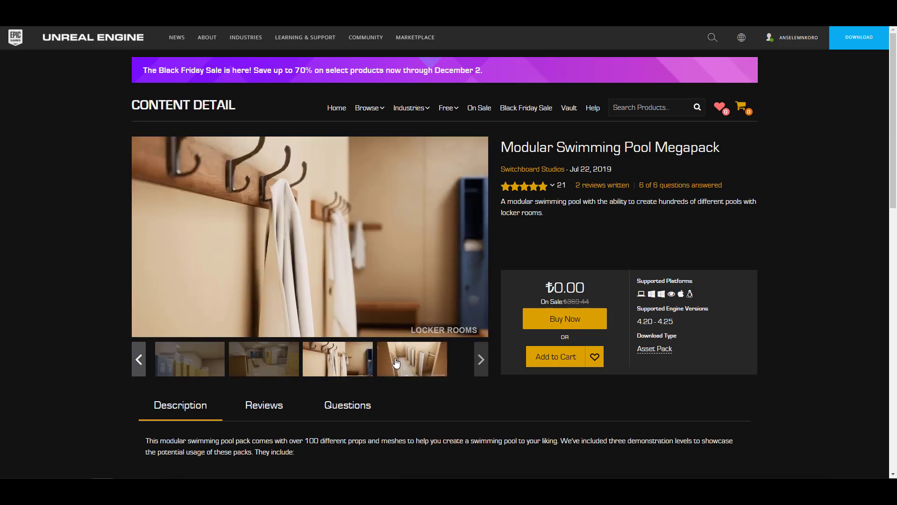
click(337, 358)
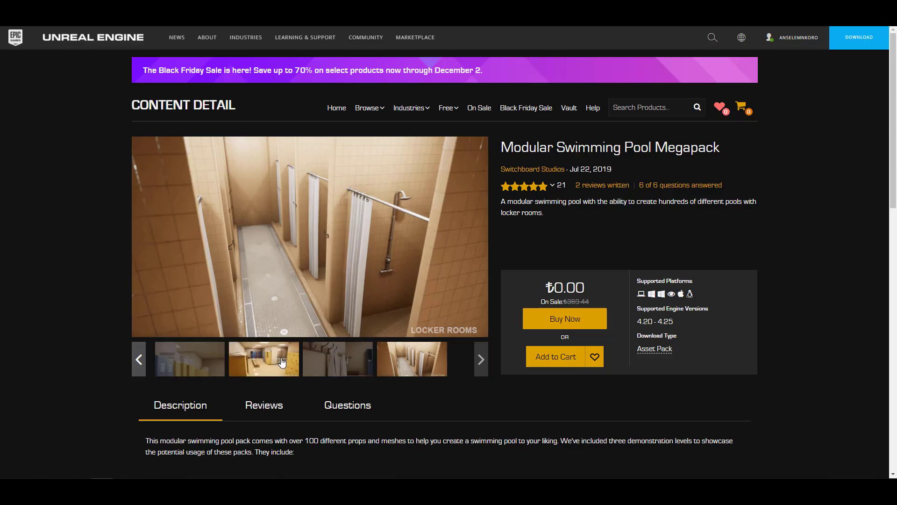
click(264, 359)
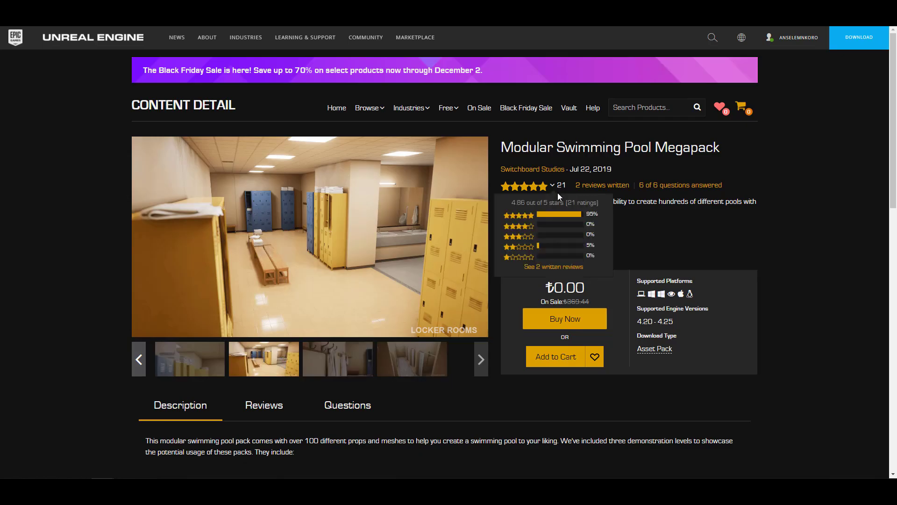
scroll(down, 3)
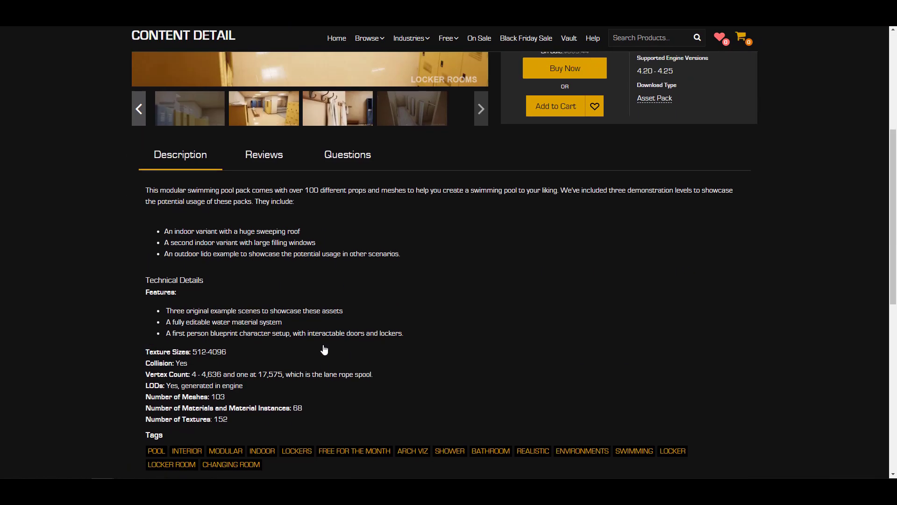
scroll(down, 3)
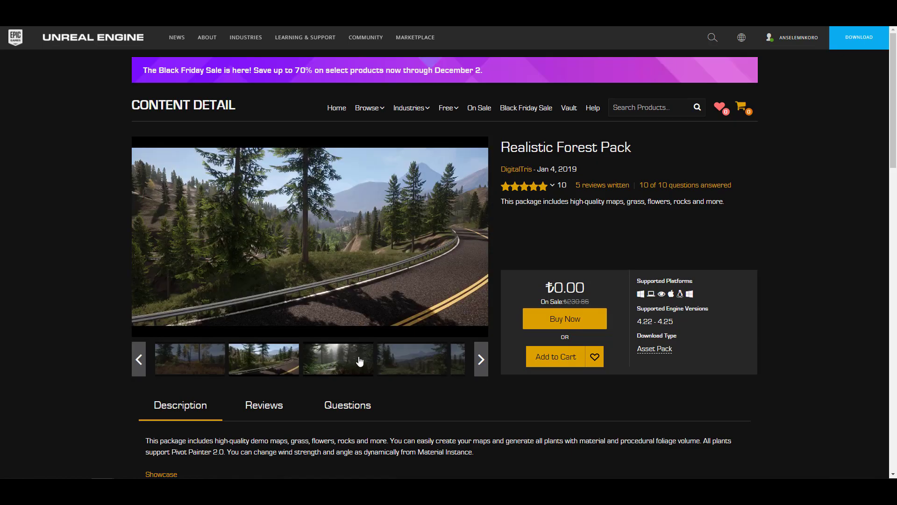
Read through the Realistic Forest Pack's Features and Assets lists
scroll(down, 3)
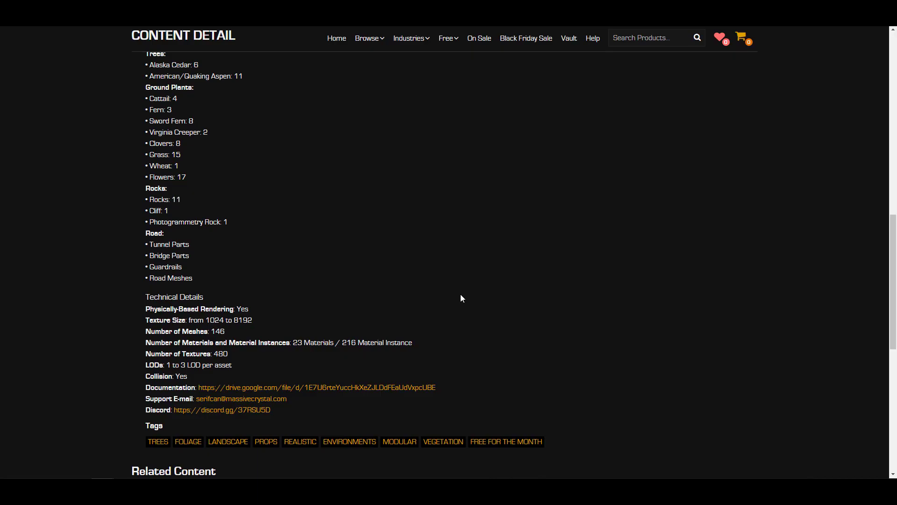
scroll(up, 3)
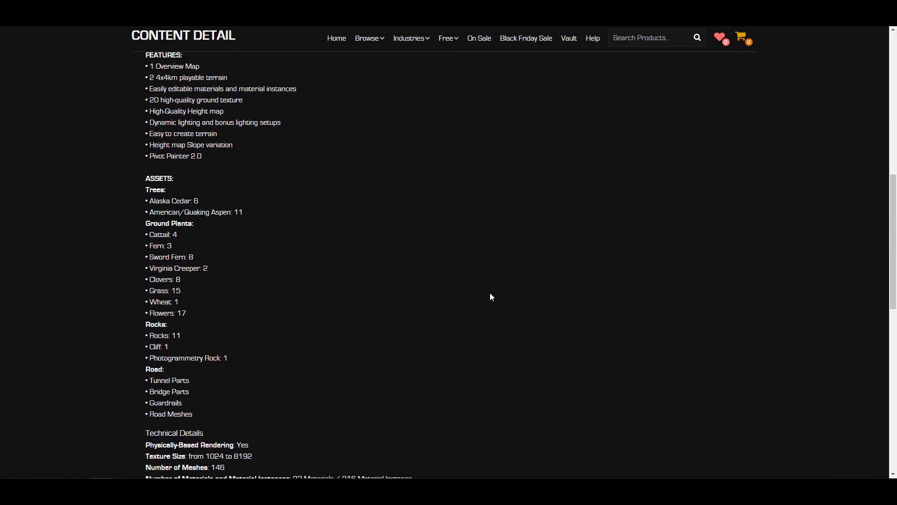
scroll(down, 3)
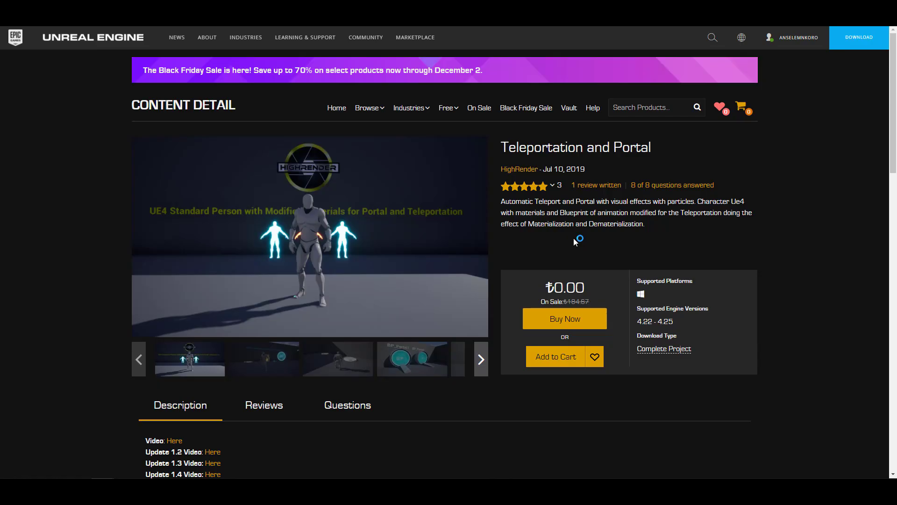
Scroll the Teleportation and Portal description down to its Technical Details and Tags
scroll(down, 3)
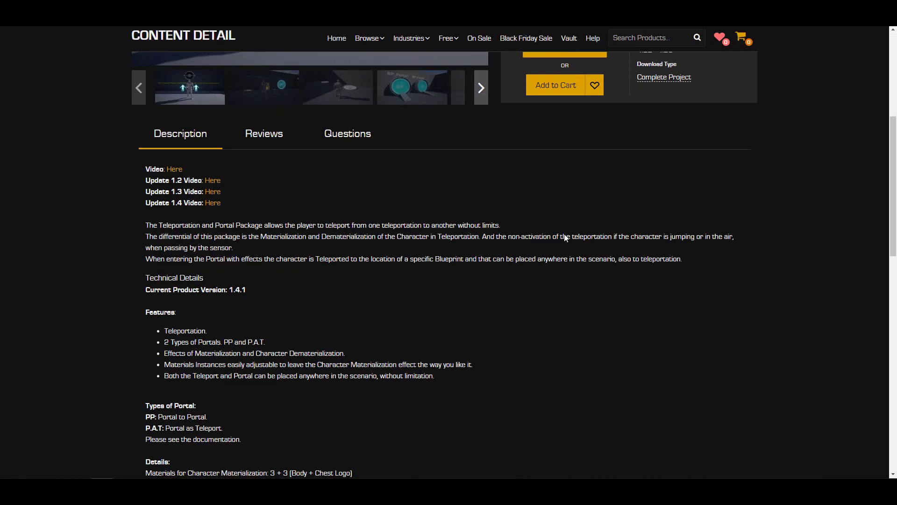
scroll(down, 3)
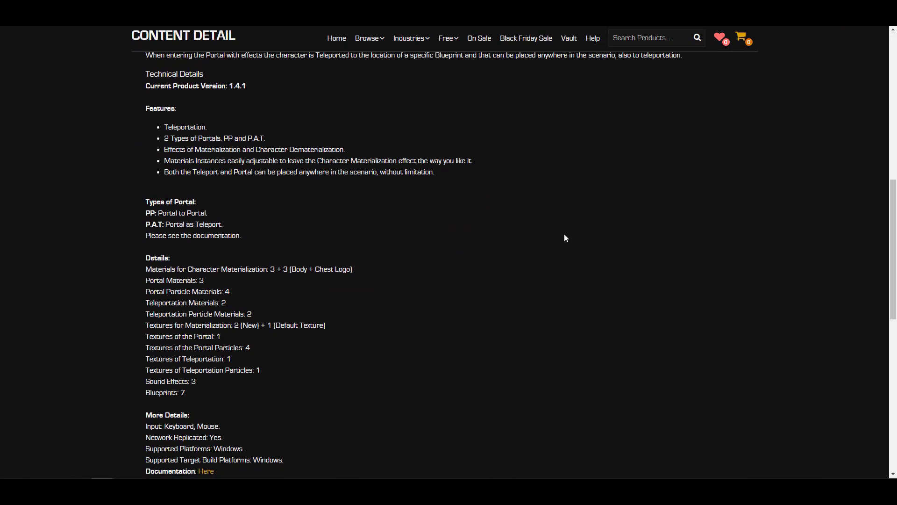
scroll(down, 3)
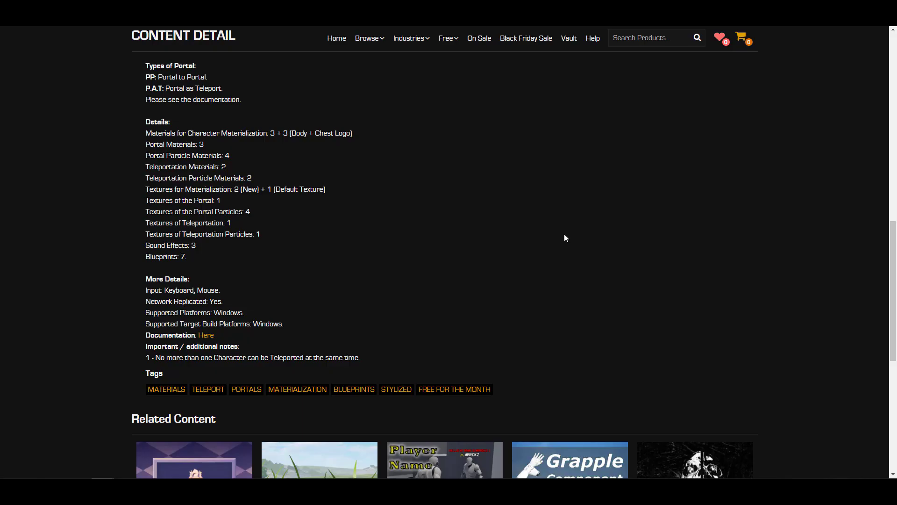
scroll(down, 3)
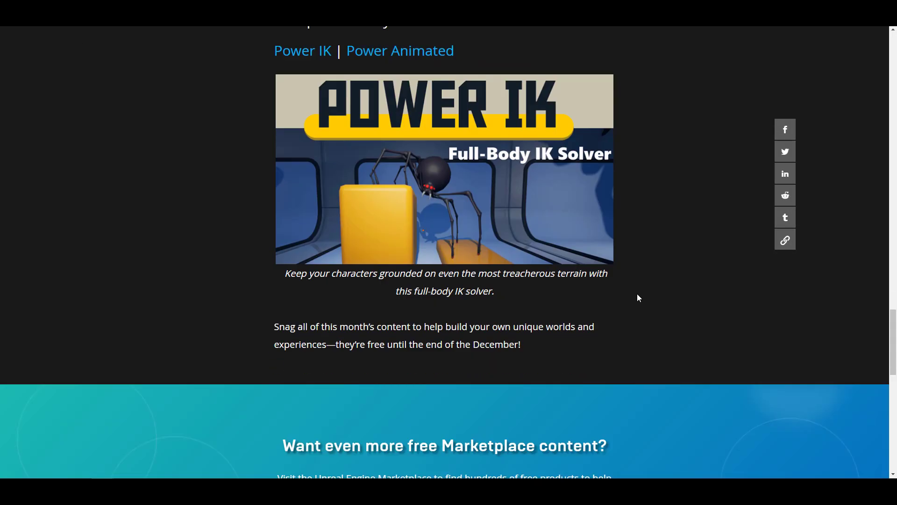
Open the Power IK product page from the article's 'New permanently free content' section
scroll(up, 3)
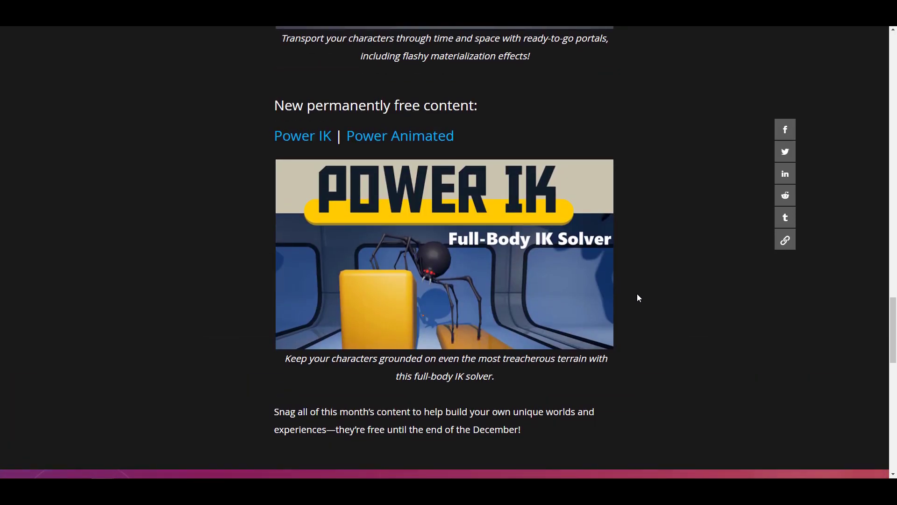
click(302, 135)
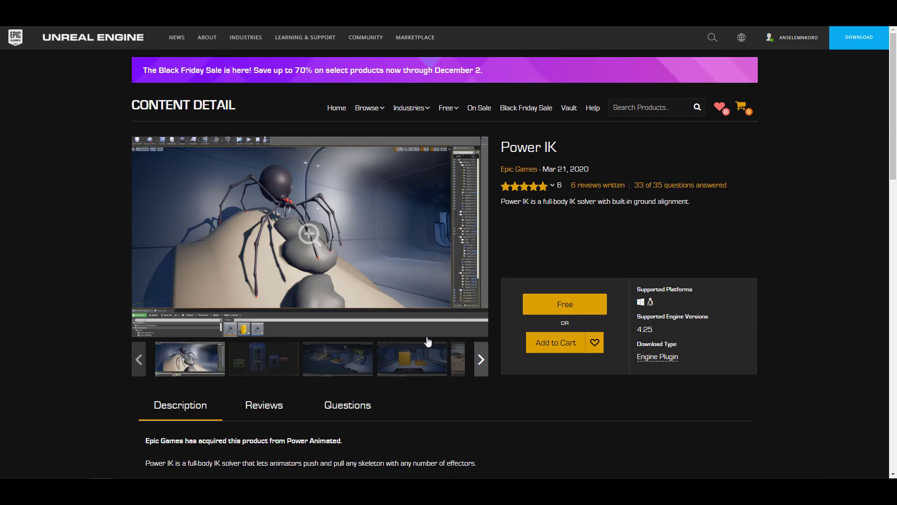
scroll(down, 3)
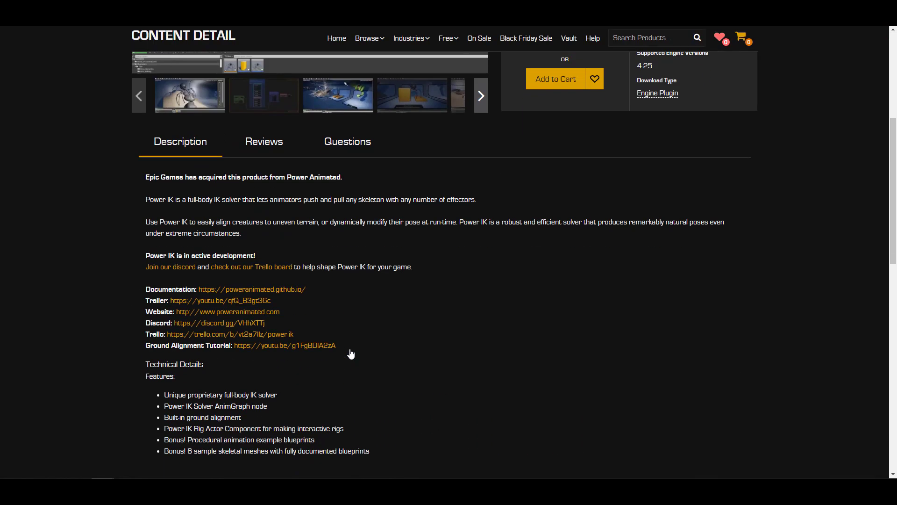
scroll(down, 3)
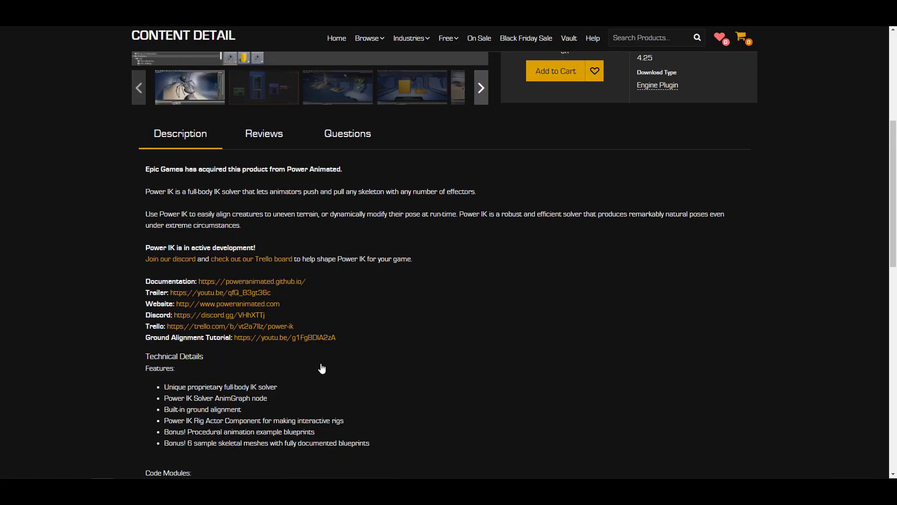
scroll(down, 3)
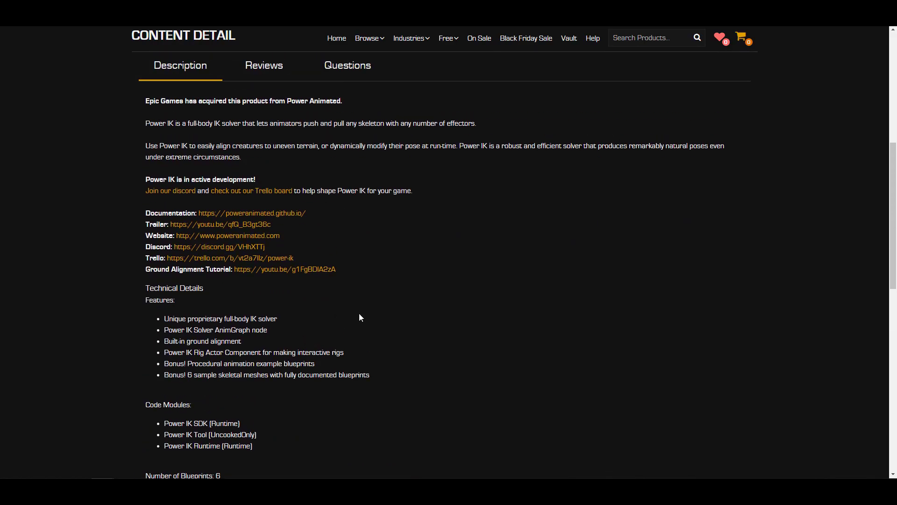
scroll(down, 3)
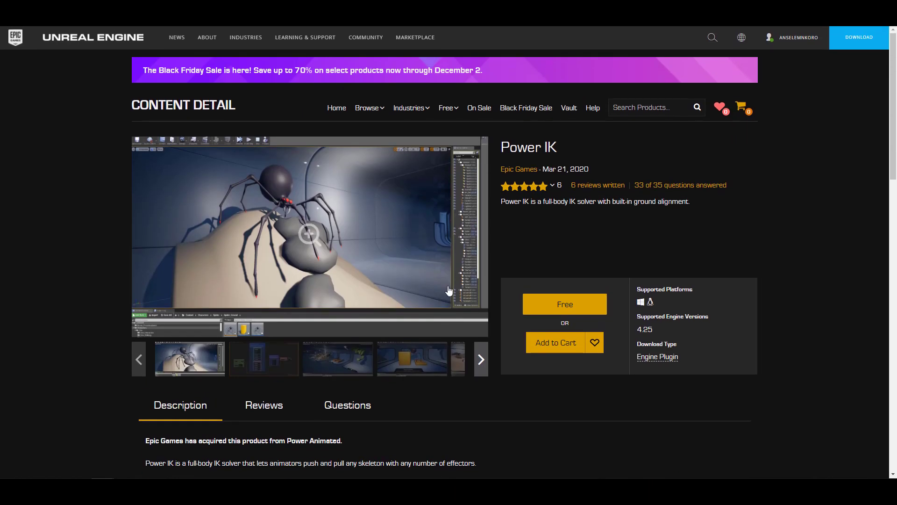
scroll(down, 3)
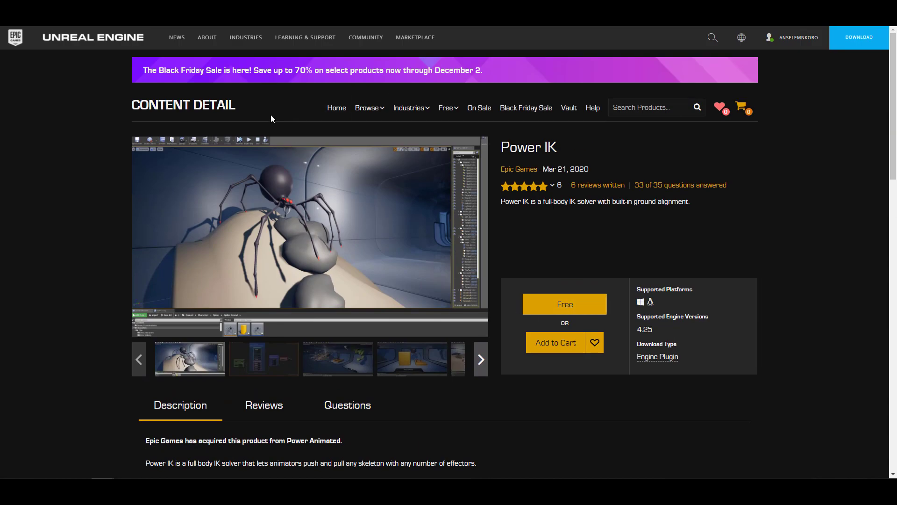
scroll(down, 3)
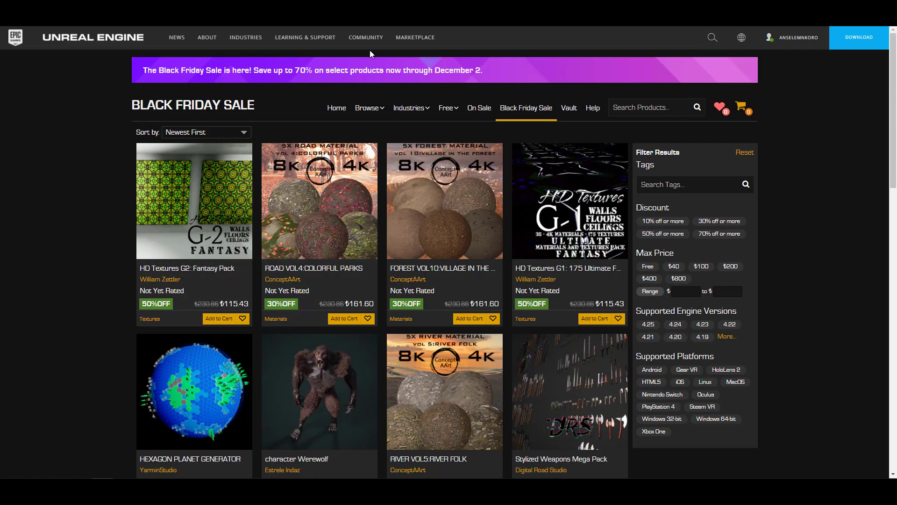
Scroll through the Black Friday Sale product listings and their discounts
scroll(down, 3)
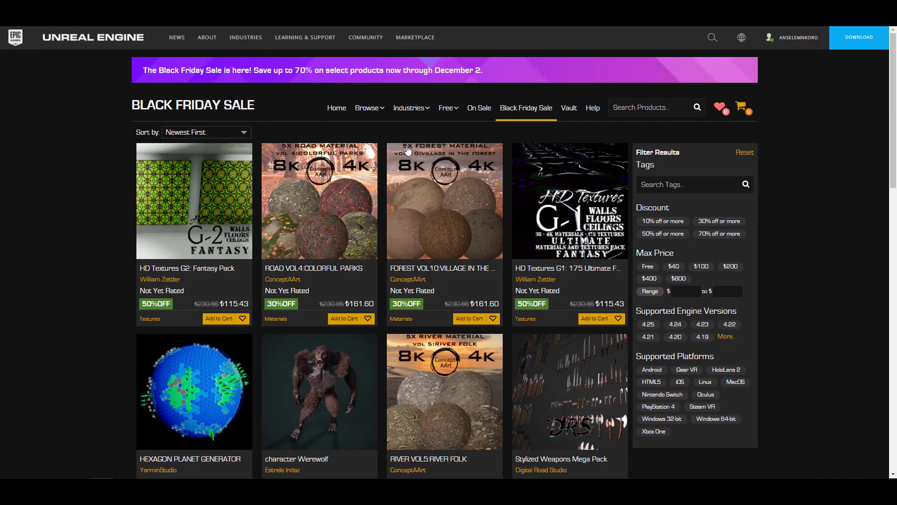
mouse_move(302, 86)
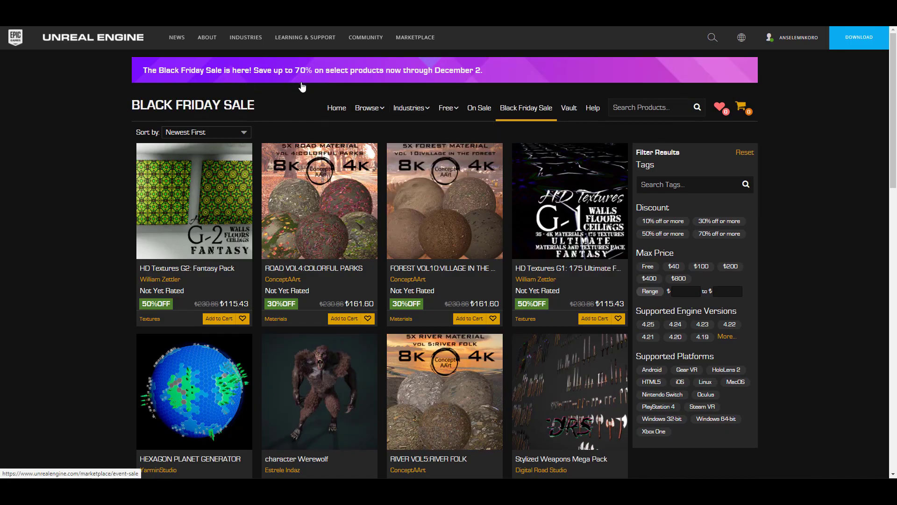
scroll(down, 3)
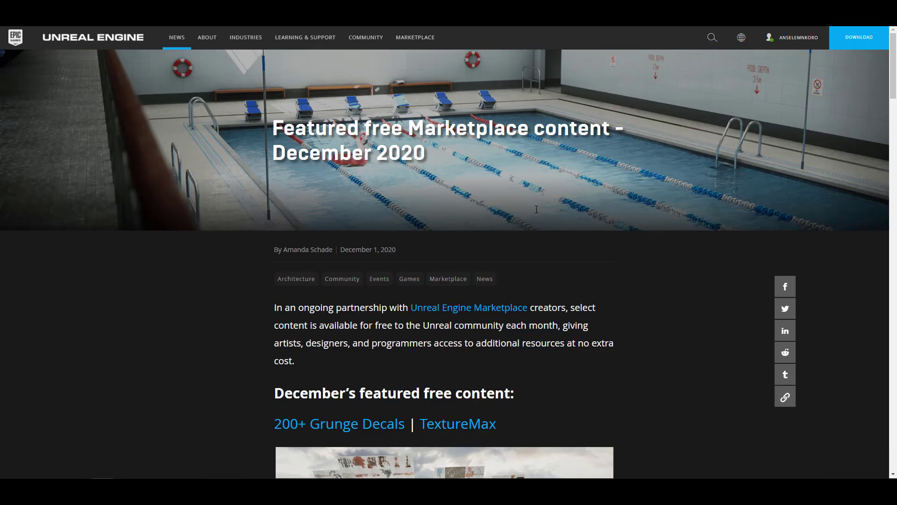
Scroll the December 2020 featured free content article down to the permanently free Power IK entry
scroll(down, 3)
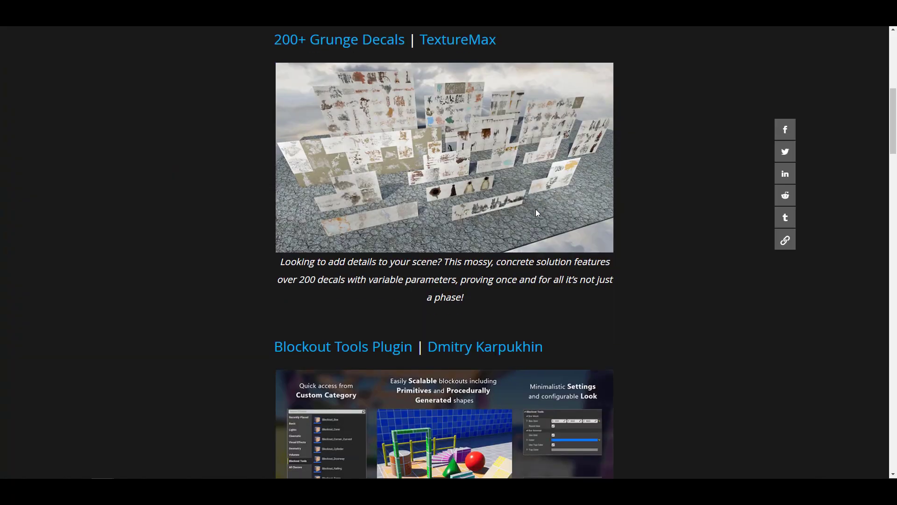
scroll(down, 3)
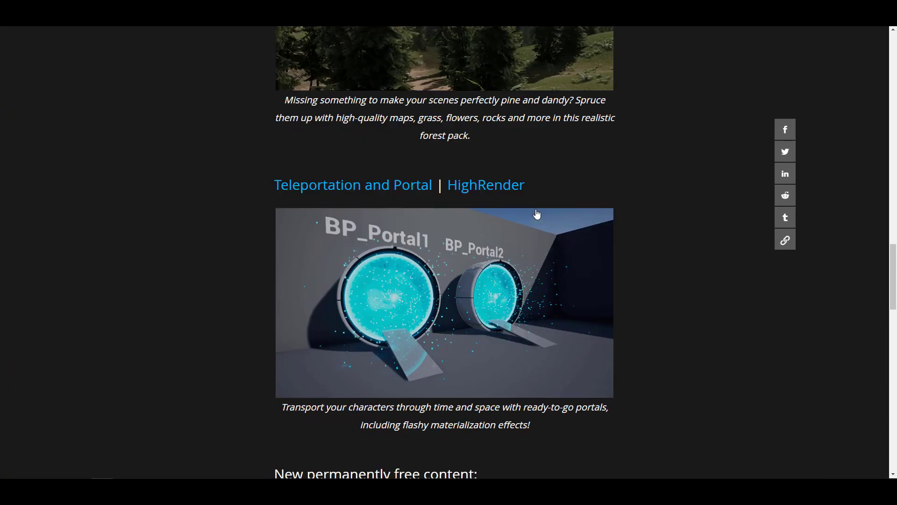
scroll(up, 3)
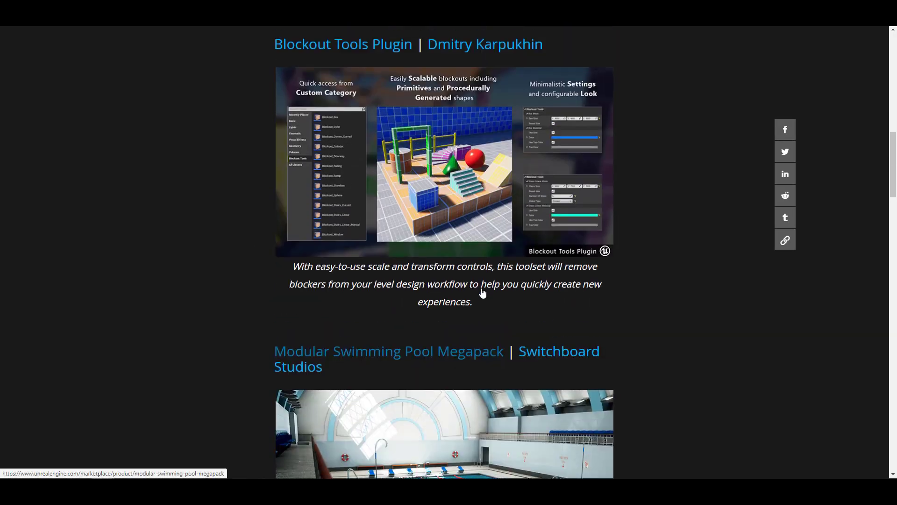
scroll(down, 3)
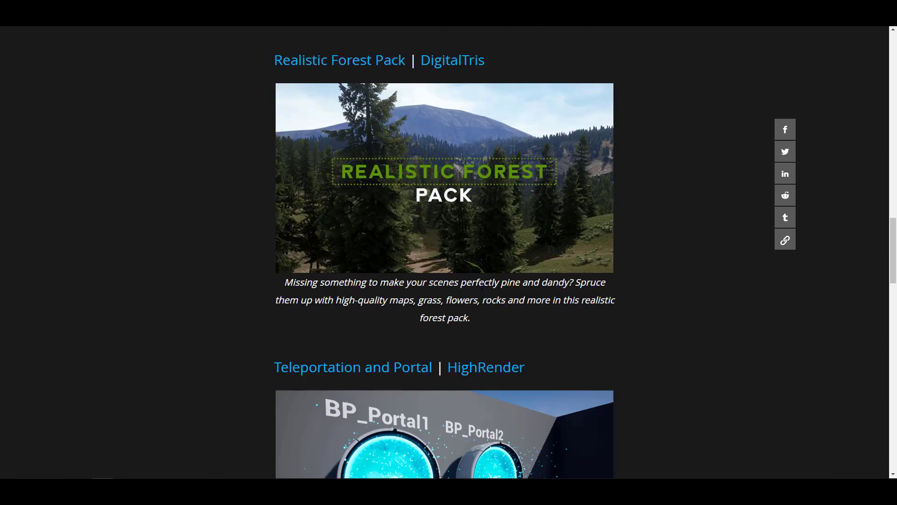
scroll(down, 3)
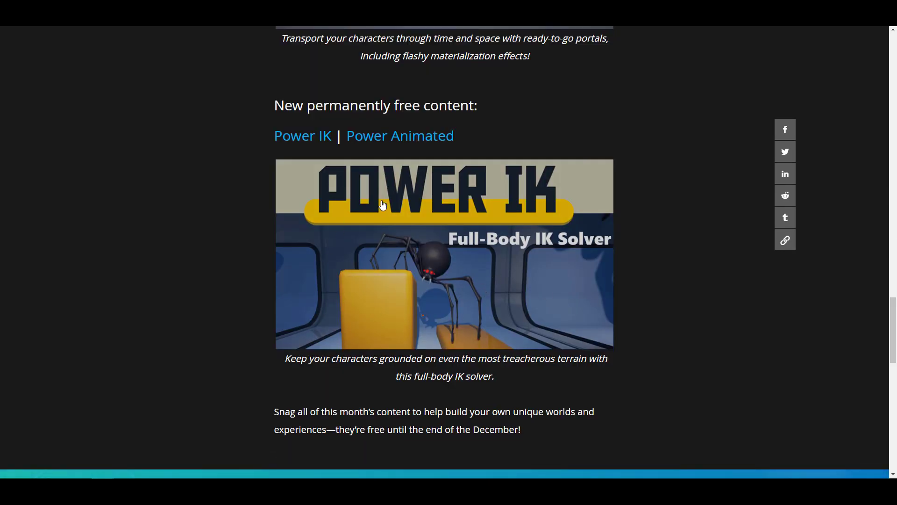
mouse_move(475, 267)
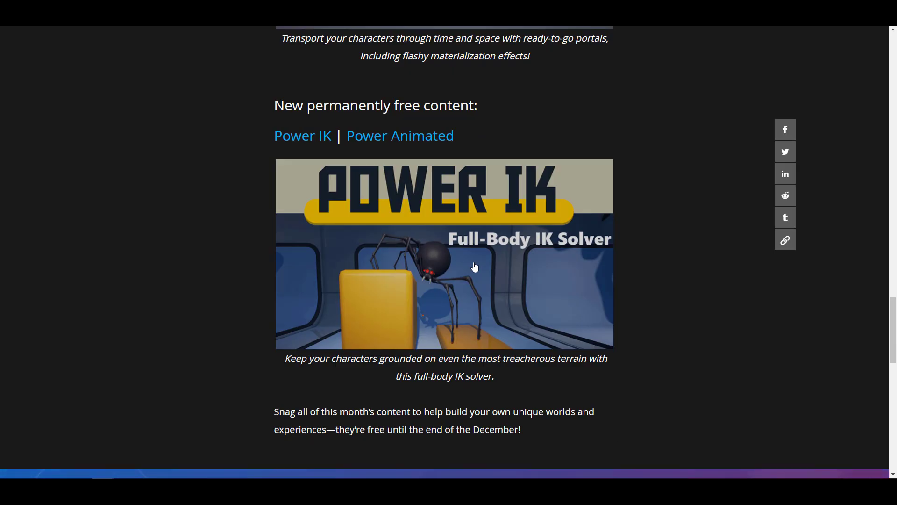